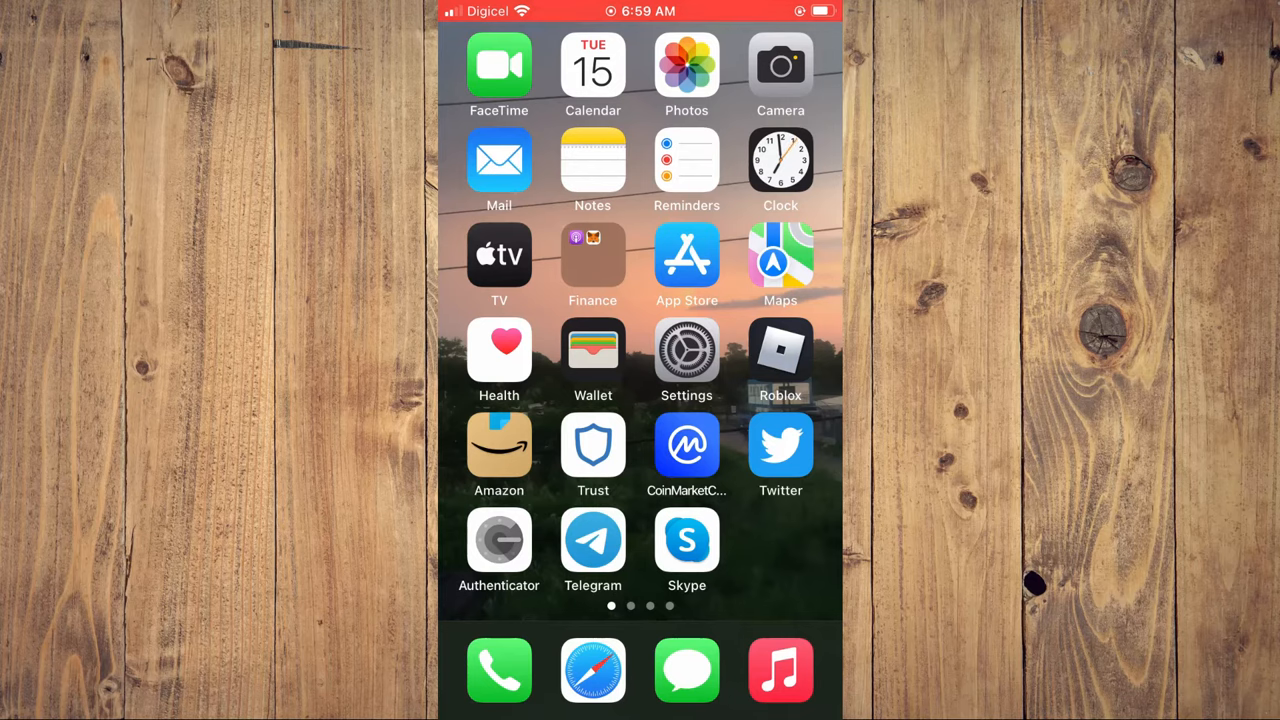
Step: Launch Settings from the home screen and scroll the list down to Maps
{"action": "left_click", "coordinate": [686, 352]}
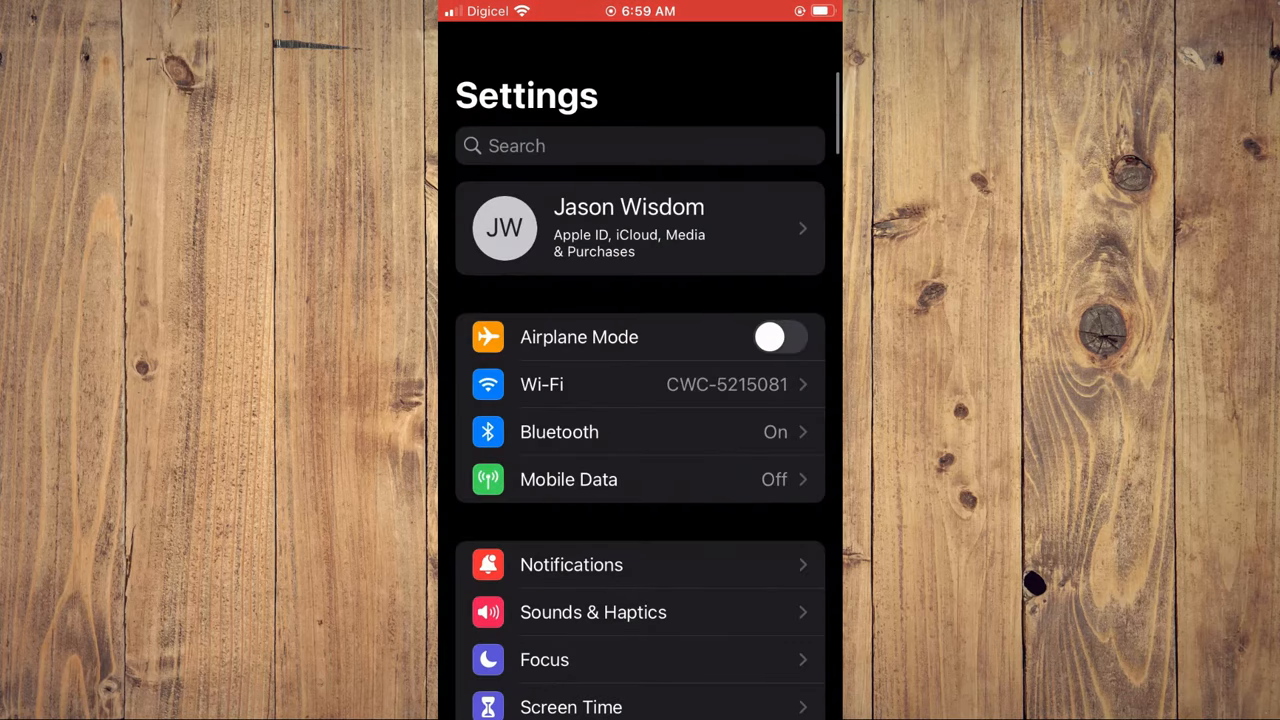
{"action": "scroll", "scroll_direction": "down", "scroll_amount": 3}
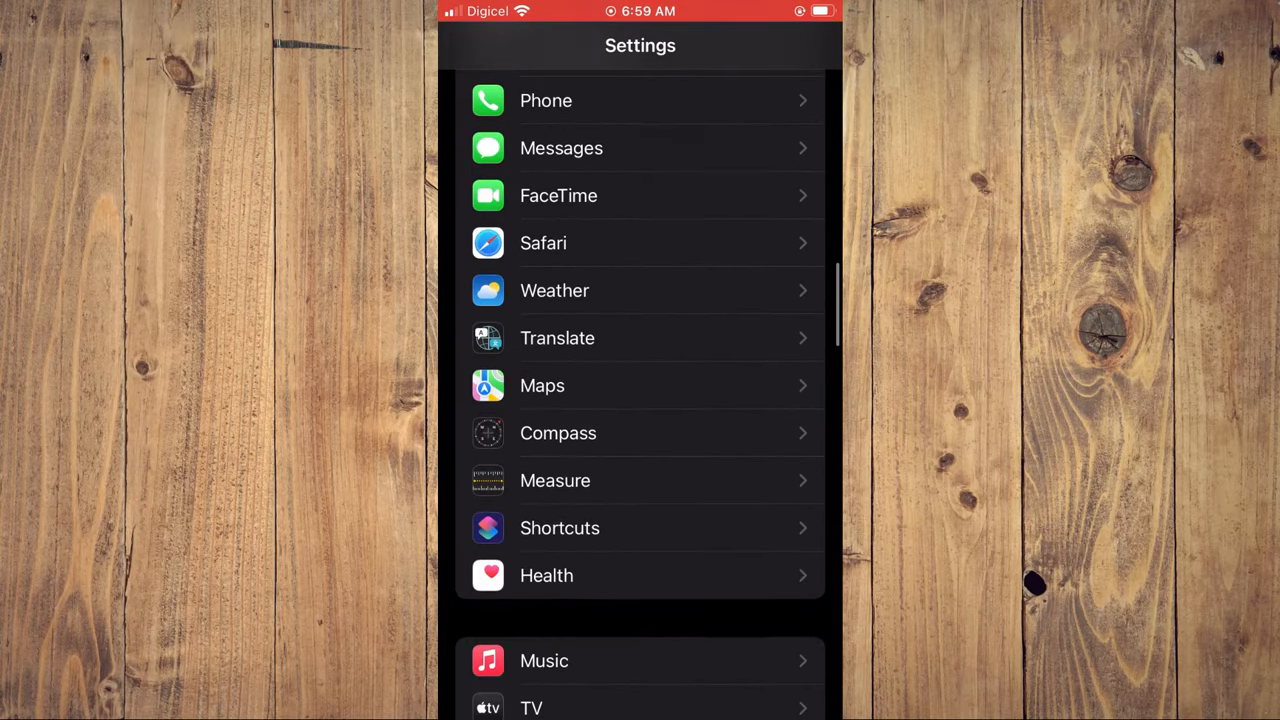
Step: Go into Maps settings and reach Spoken Directions with Pause Podcasts and Wake Device on
{"action": "left_click", "coordinate": [640, 384]}
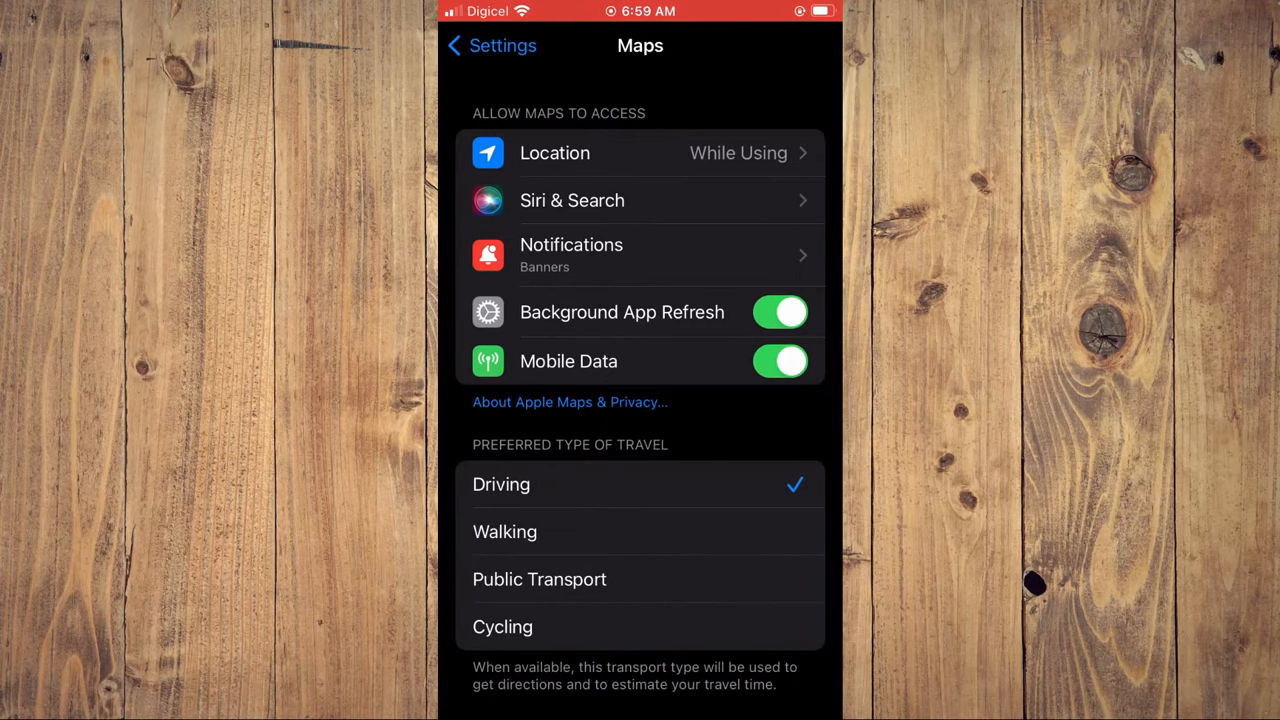
{"action": "scroll", "scroll_direction": "down", "scroll_amount": 3}
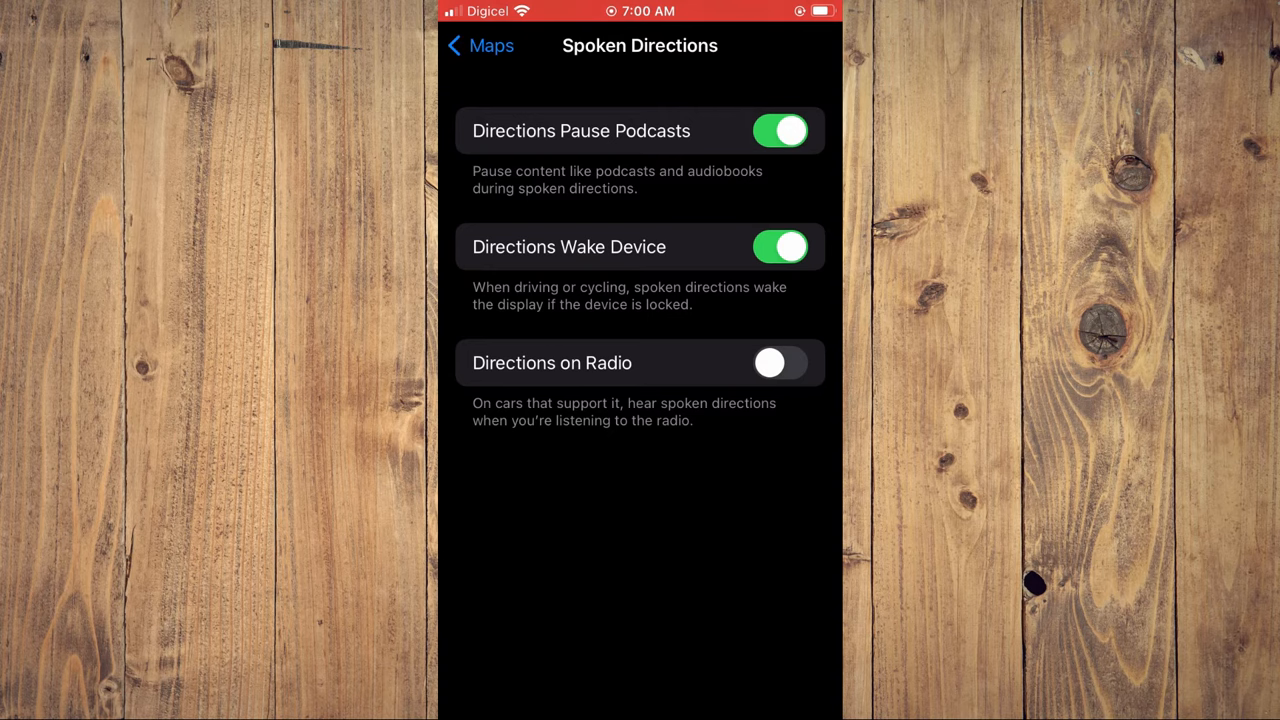
{"action": "left_click", "coordinate": [780, 362]}
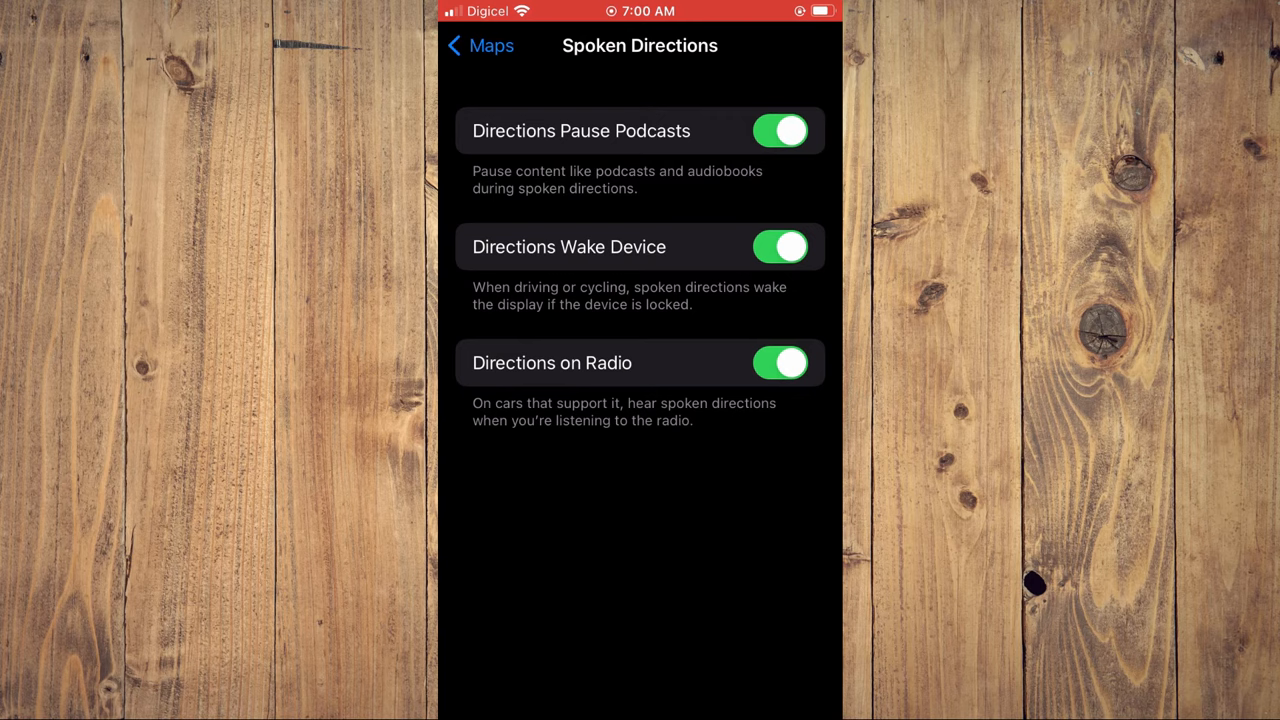
{"action": "left_click", "coordinate": [780, 362]}
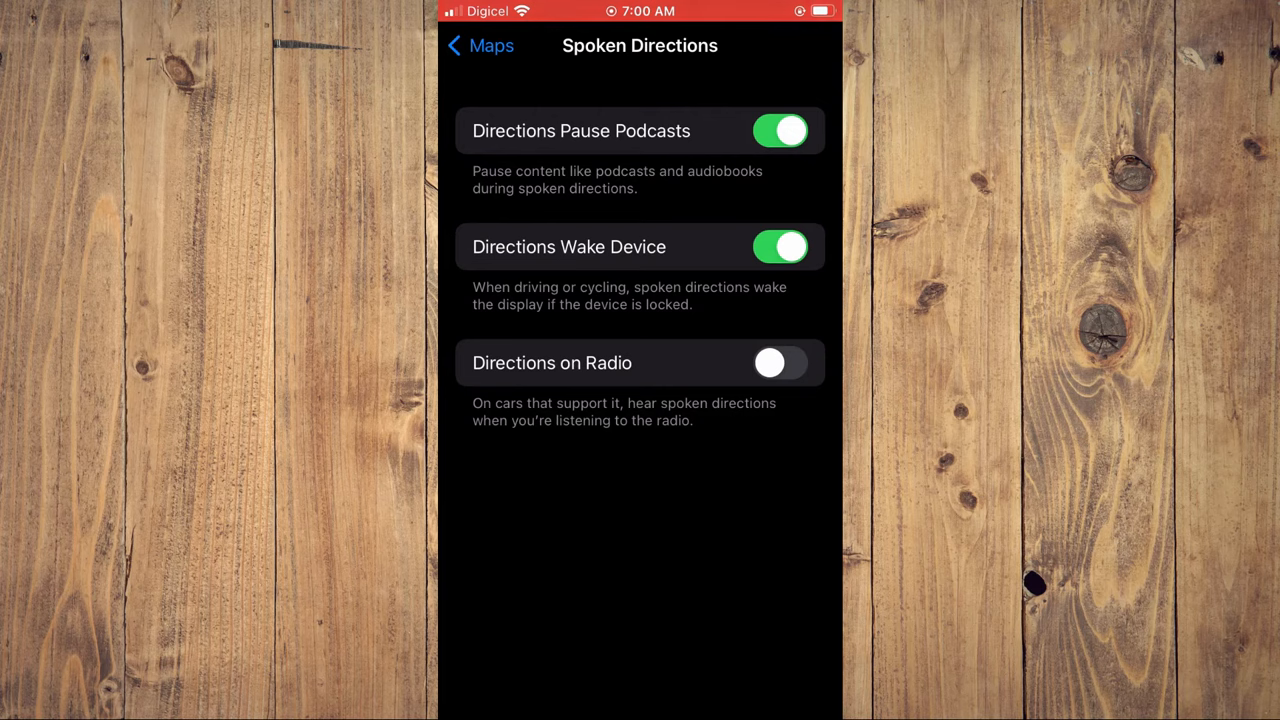
{"action": "left_click", "coordinate": [780, 248]}
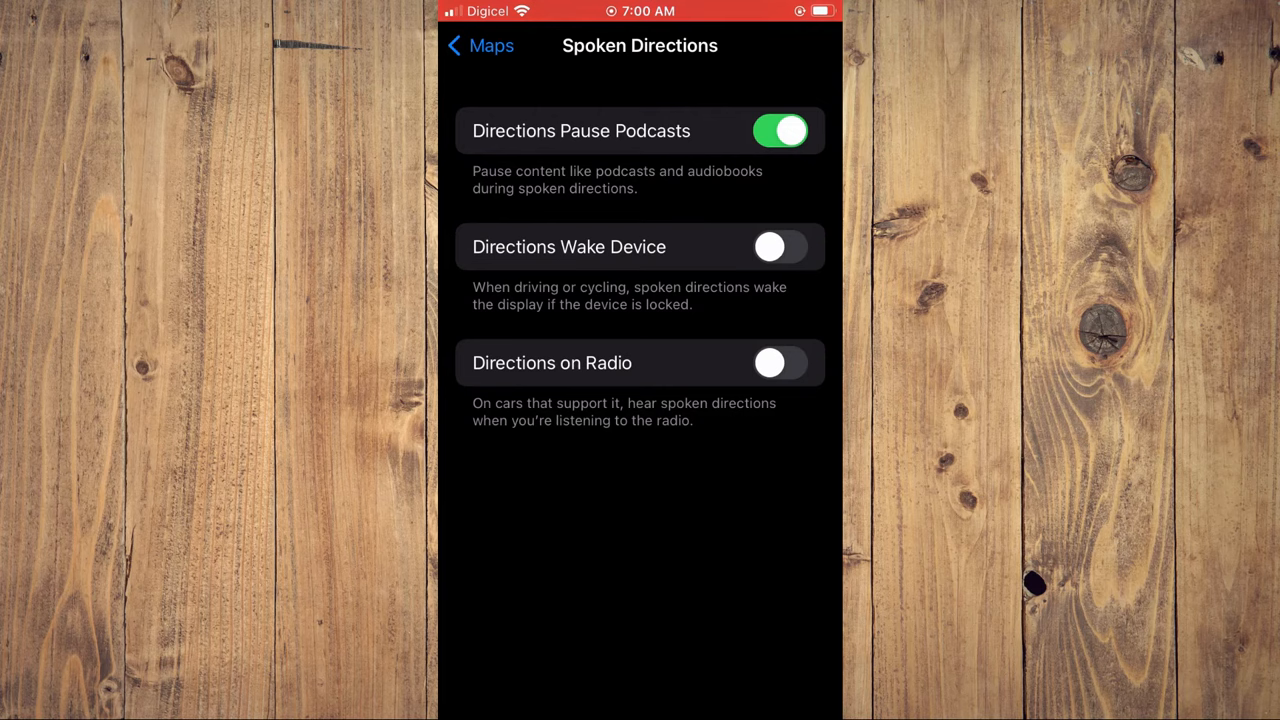
{"action": "left_click", "coordinate": [780, 248]}
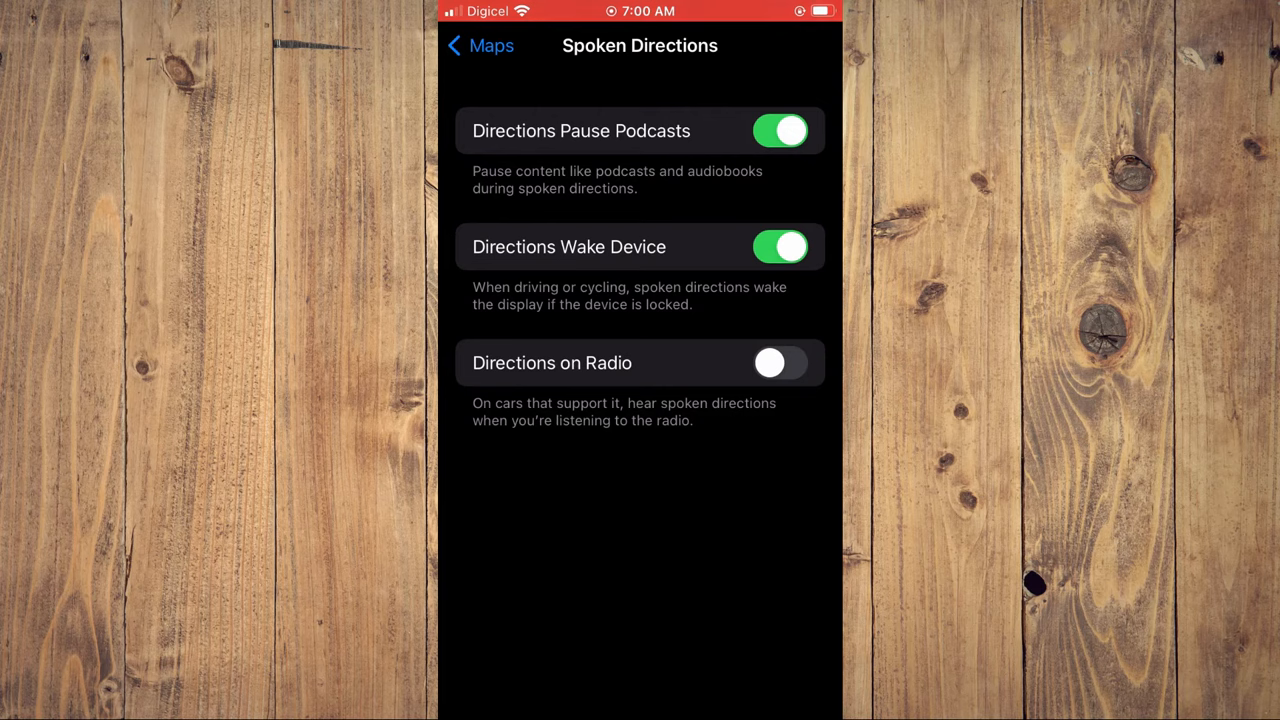